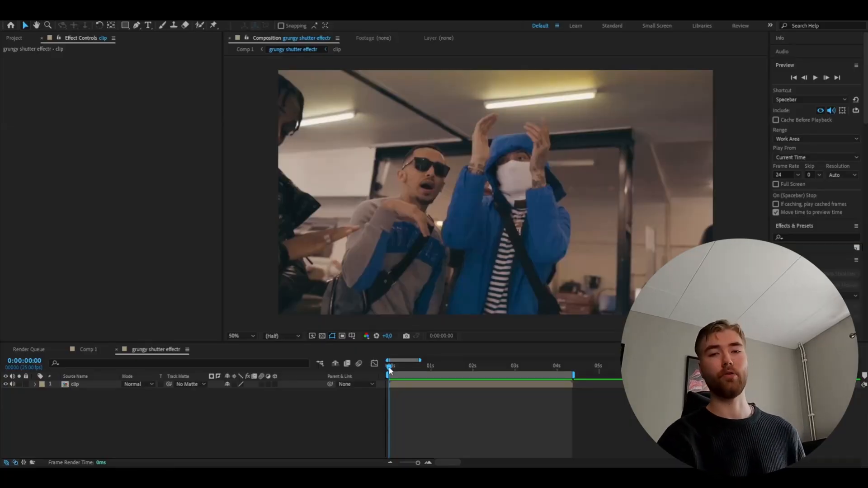
# - Add an adjustment layer above the clip and apply the Noise effect to it
pyautogui.click(364, 412)
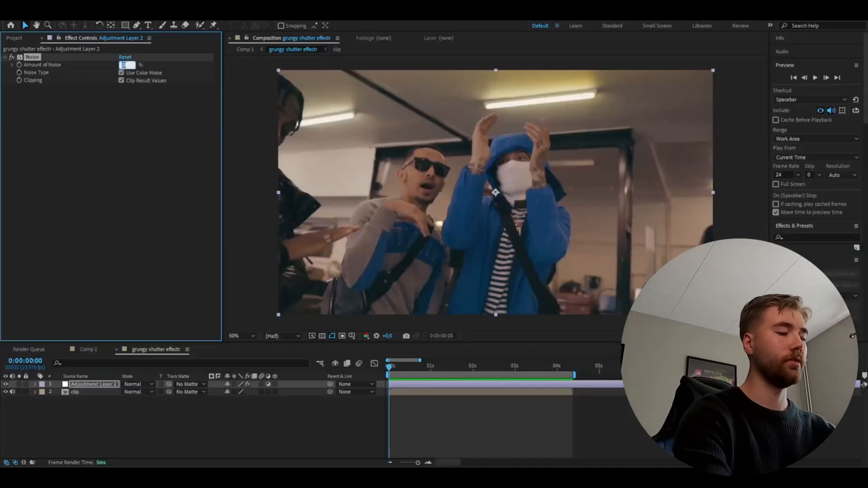
# - Enter 20 as the Noise effect's Amount of Noise
pyautogui.write('20.0')
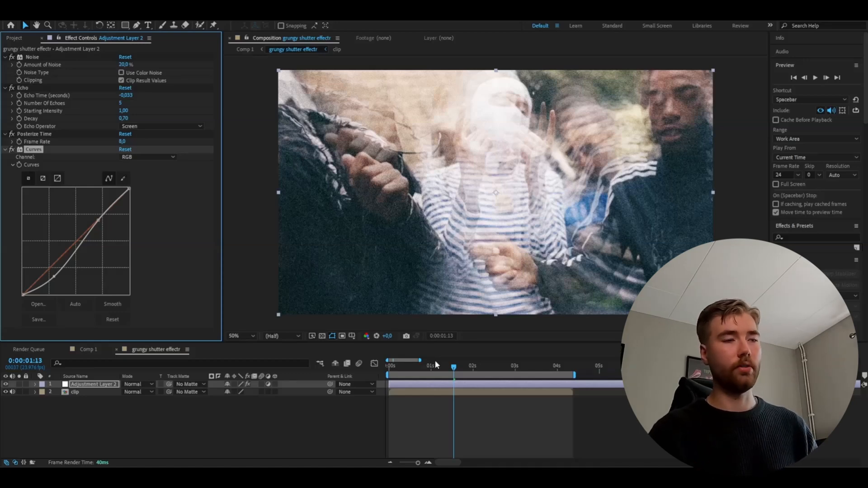
pyautogui.click(391, 365)
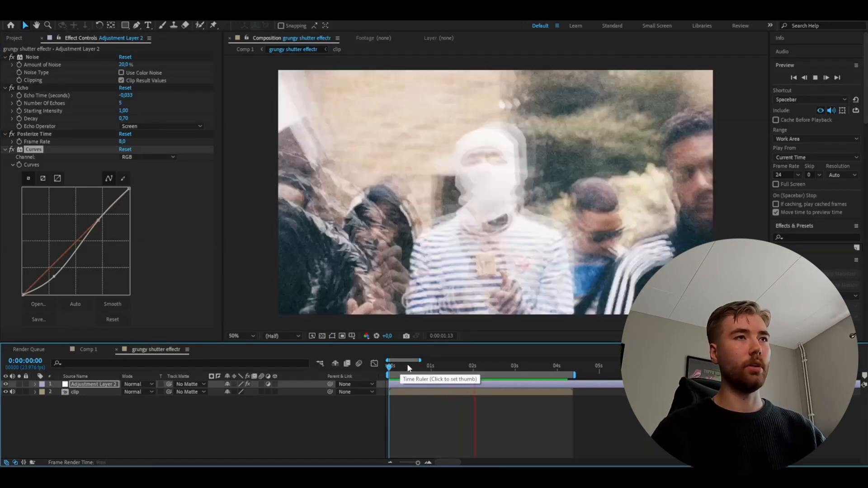
pyautogui.click(436, 366)
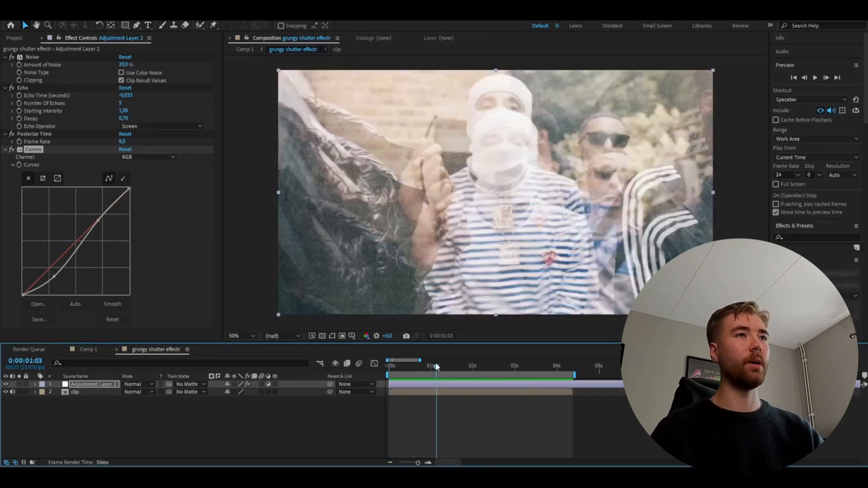
pyautogui.click(422, 365)
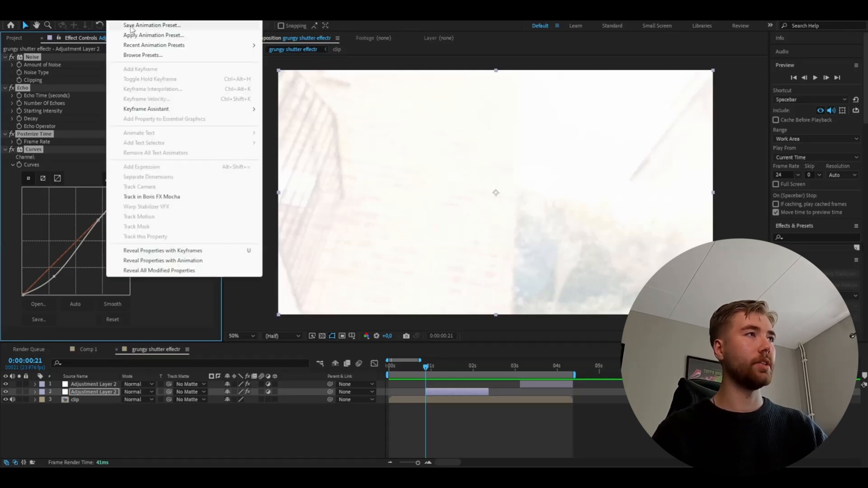
# - Save the Noise, Echo, Posterize Time and Curves stack as preset 'Grungy Shutter'
pyautogui.click(152, 25)
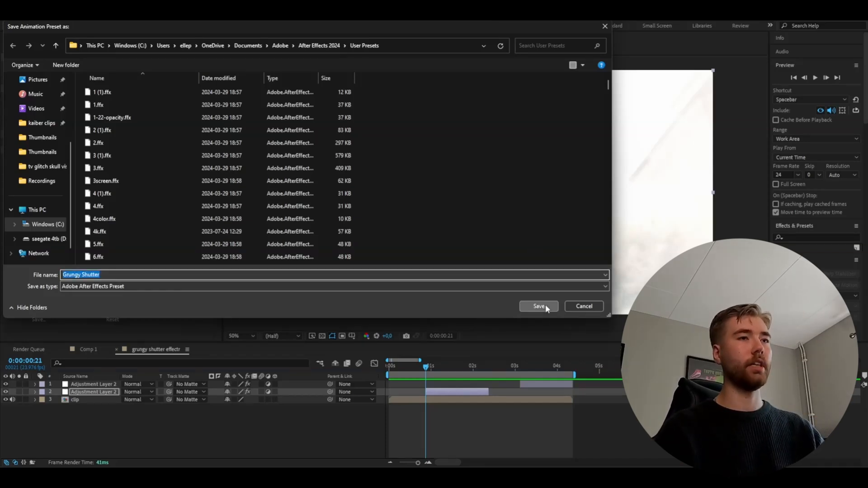
pyautogui.click(538, 306)
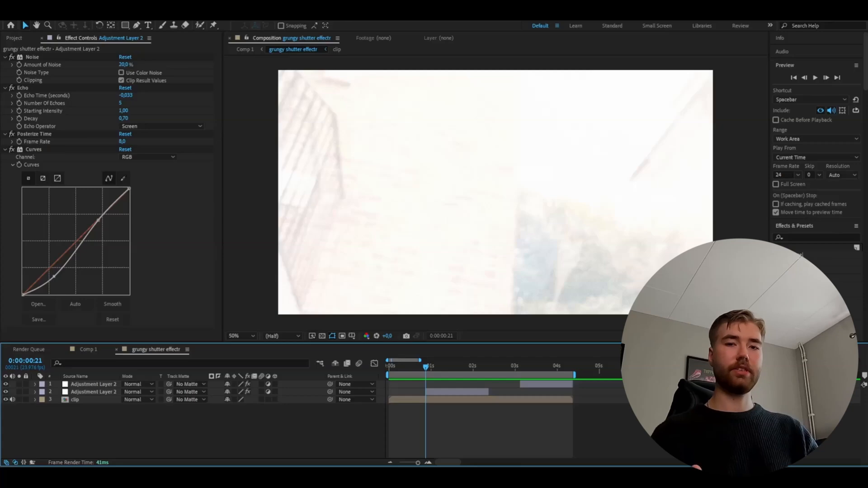